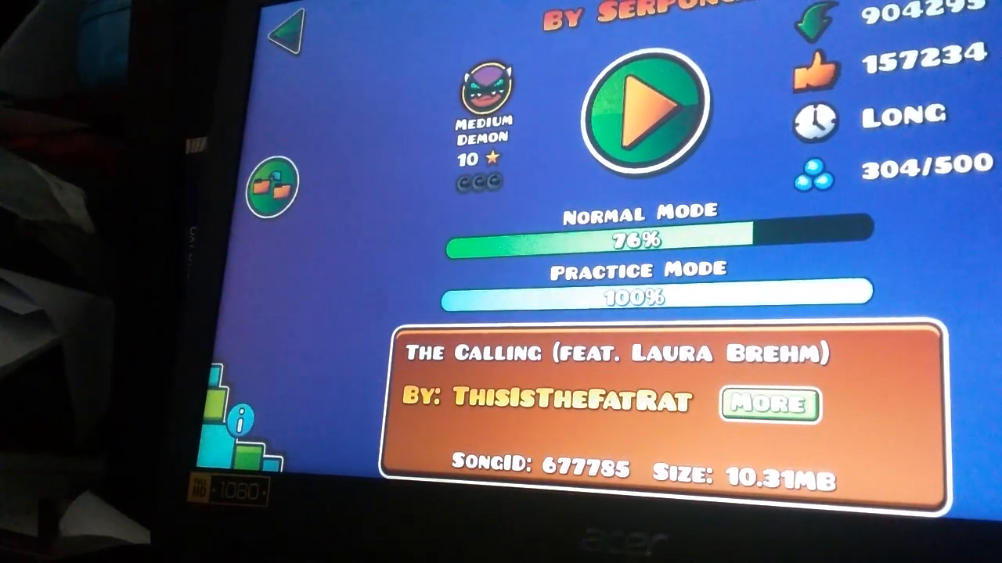
- Start an attempt on the Medium Demon, raising the normal-mode best to 77% before pausing
{"action": "left_click", "coordinate": [644, 107]}
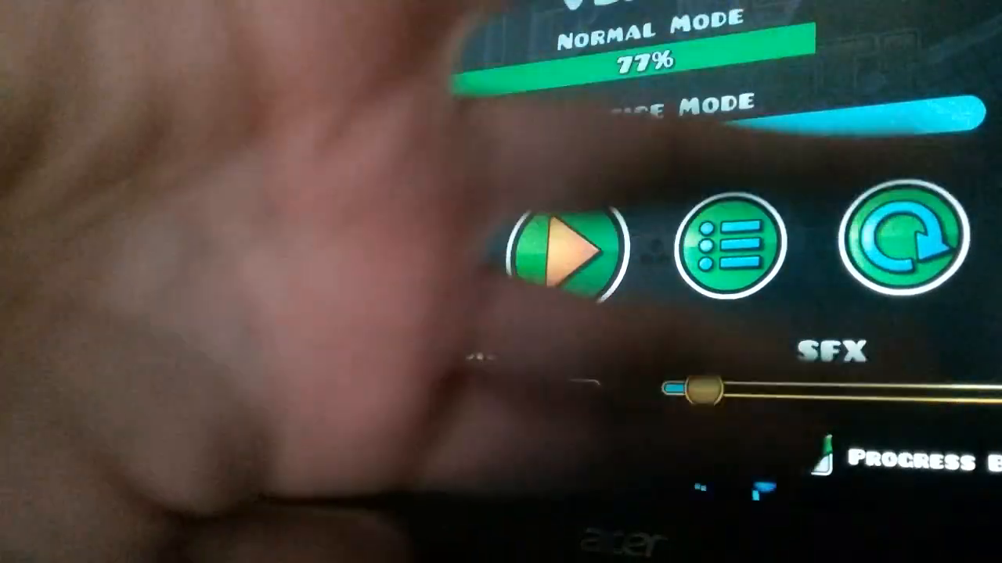
{"action": "left_click", "coordinate": [567, 247]}
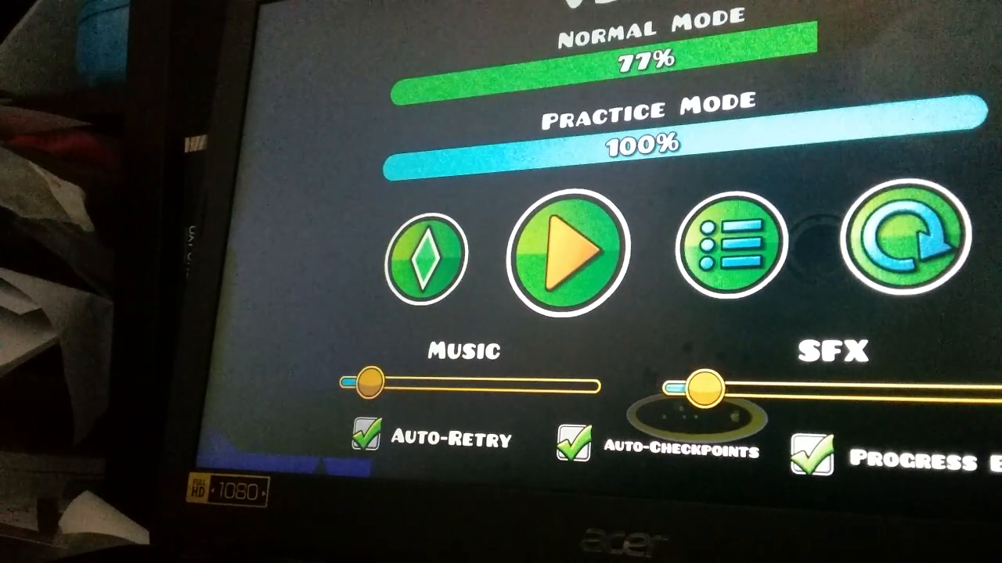
- Resume normal-mode attempts on the demon, then leave to the unverified copied level's page
{"action": "left_click", "coordinate": [567, 247]}
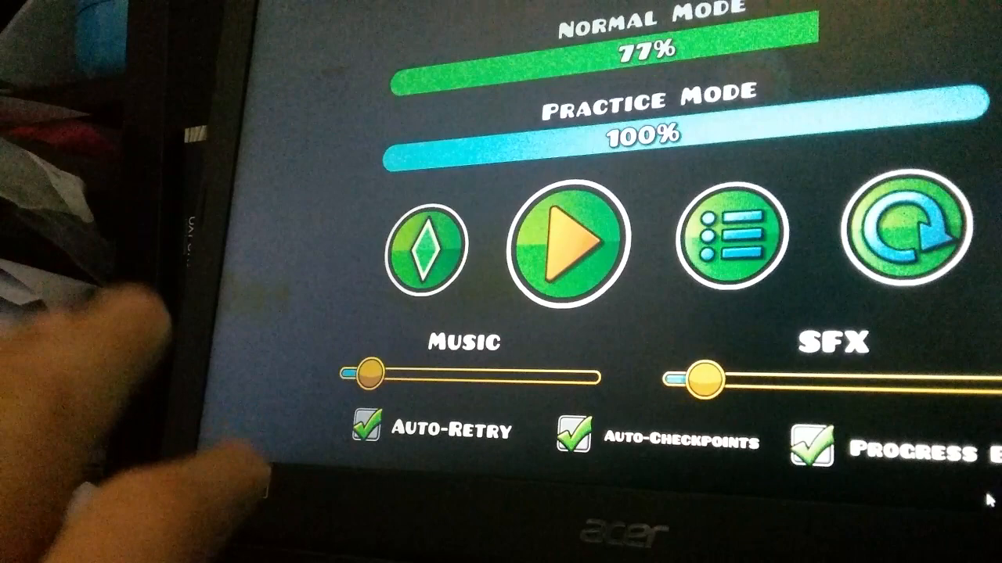
{"action": "left_click", "coordinate": [562, 238]}
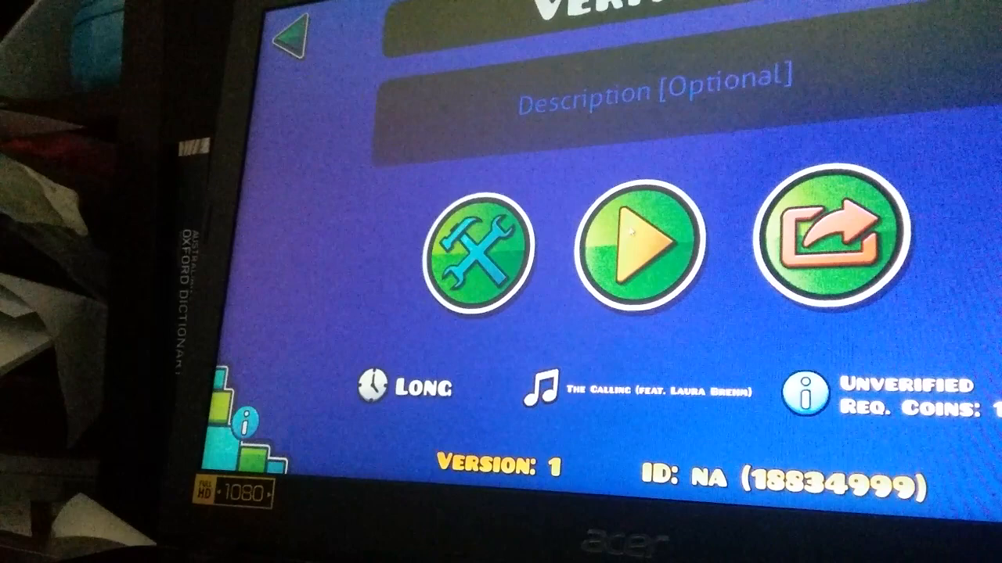
- Start and pause an attempt on the copied 'Verif…' level at 0% progress
{"action": "left_click", "coordinate": [634, 250]}
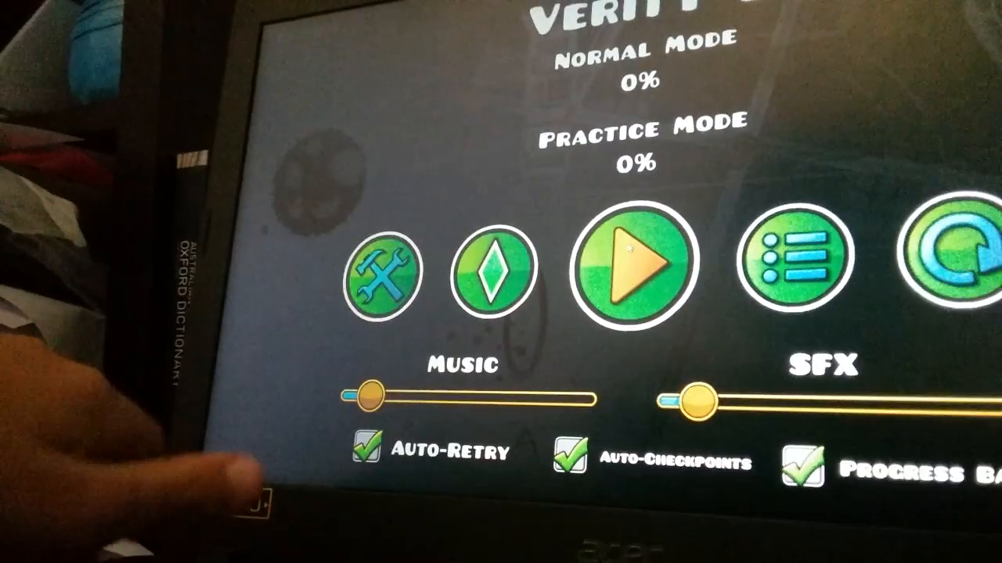
- Return to Online Levels, view Verity by Serponge and begin a new normal-mode attempt
{"action": "left_click", "coordinate": [634, 263]}
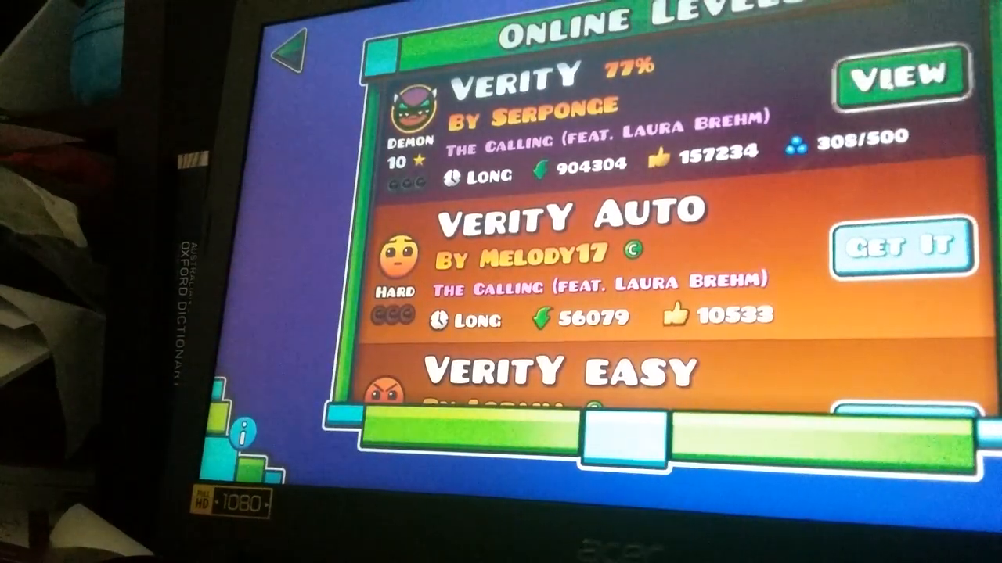
{"action": "left_click", "coordinate": [898, 75]}
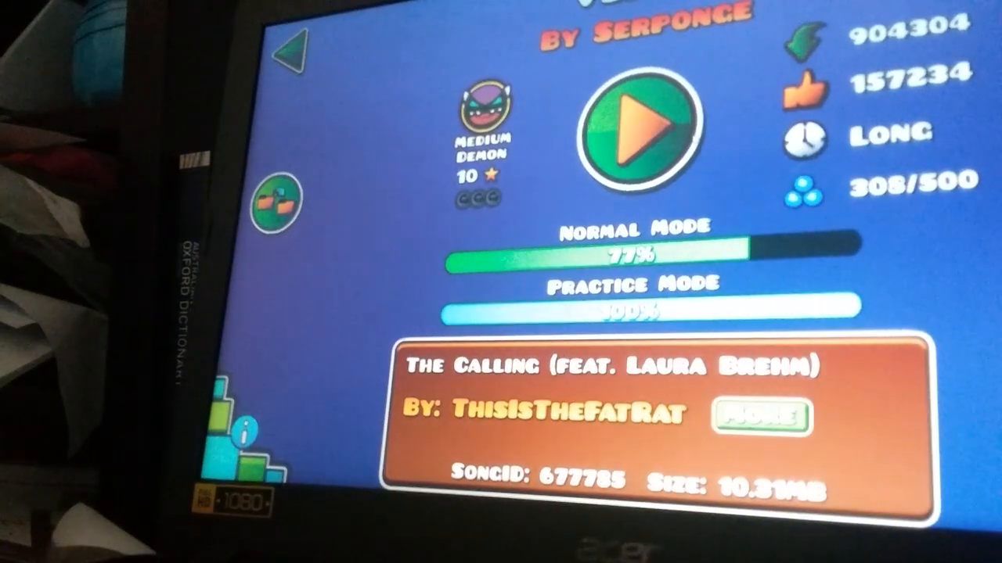
{"action": "left_click", "coordinate": [638, 122]}
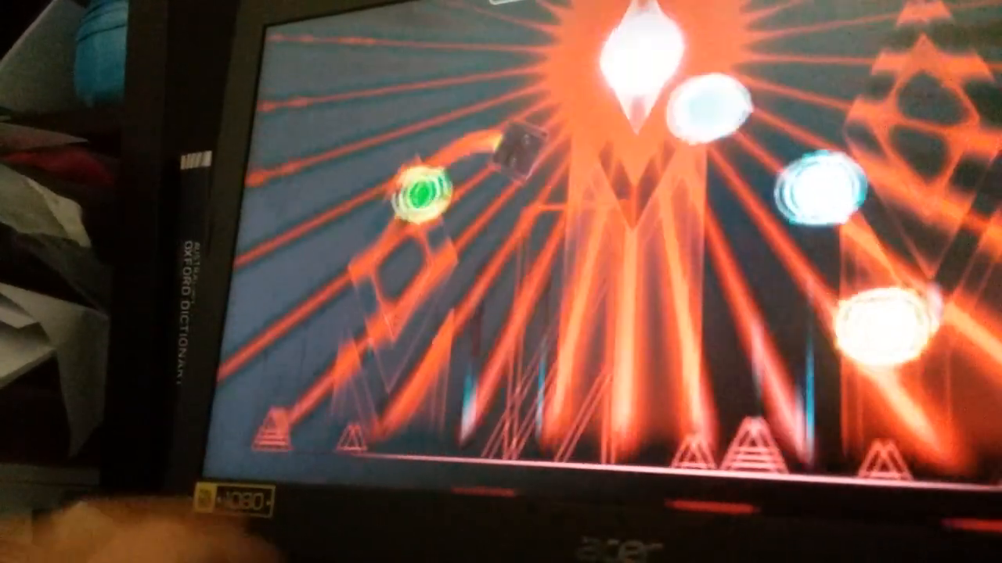